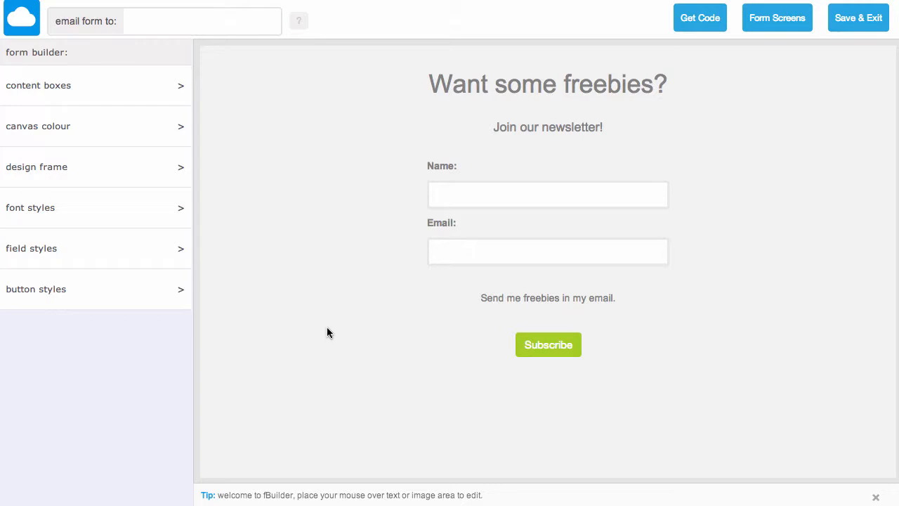
mouse_move(372, 76)
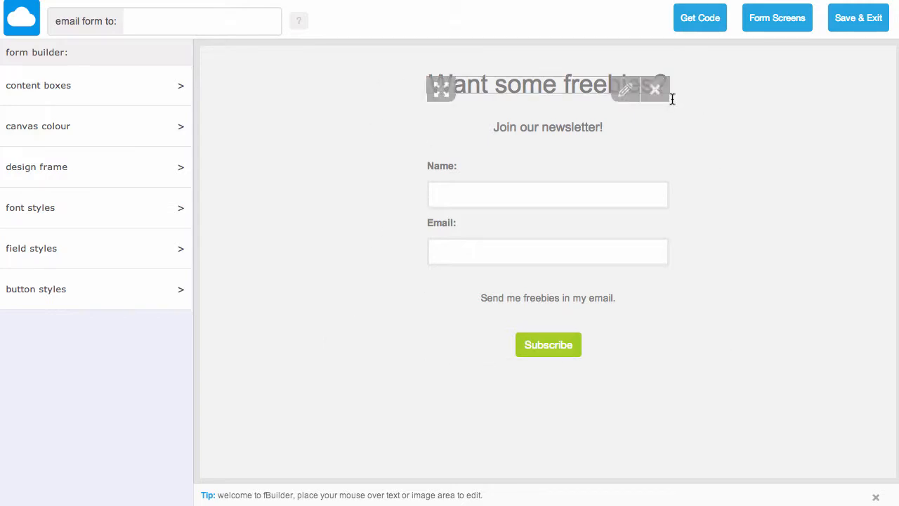
mouse_move(314, 153)
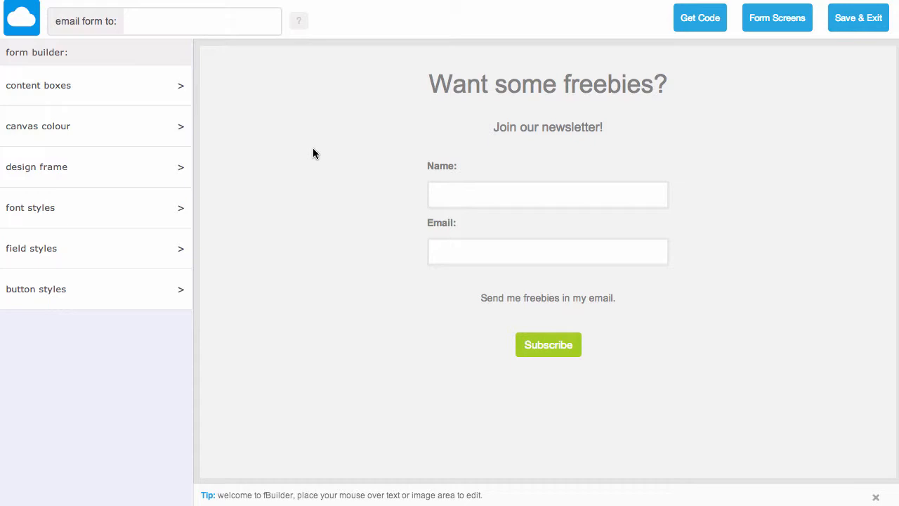
mouse_move(193, 144)
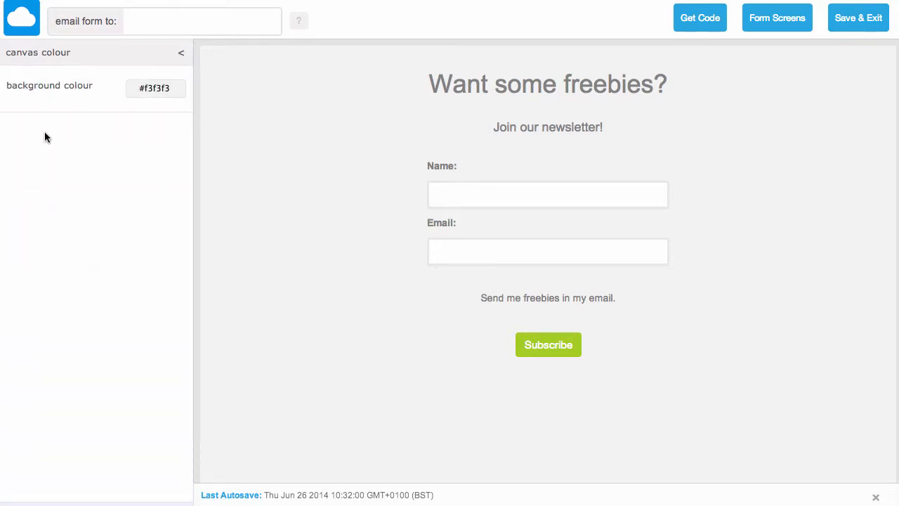
mouse_move(123, 117)
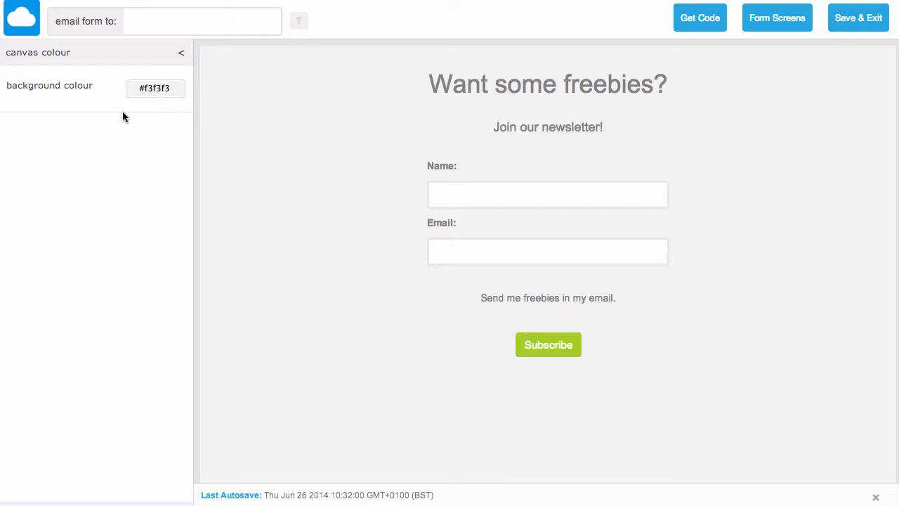
- Set the canvas background to sage green #95cca9 and return to the design settings list
click(155, 87)
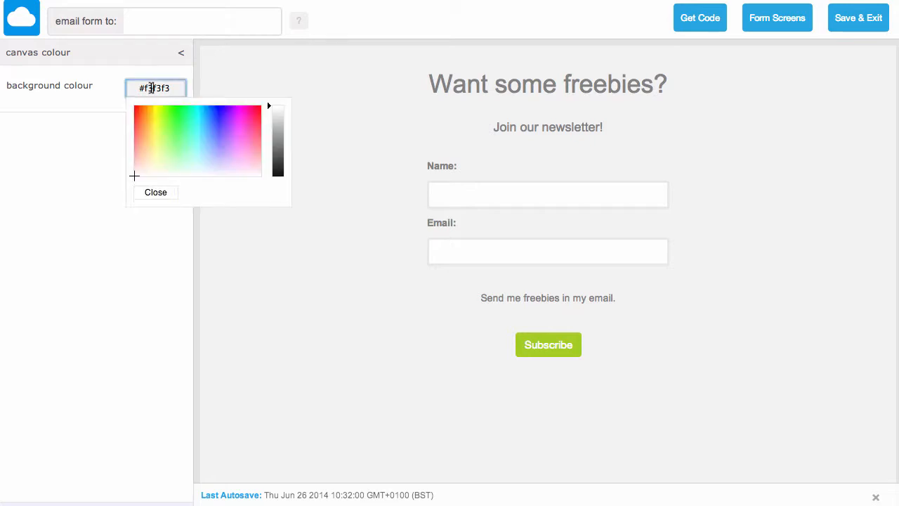
click(173, 121)
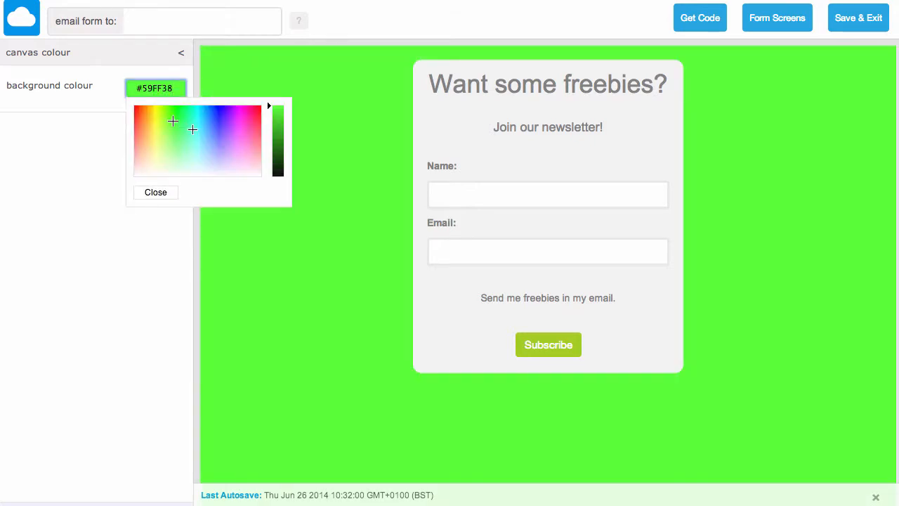
click(233, 131)
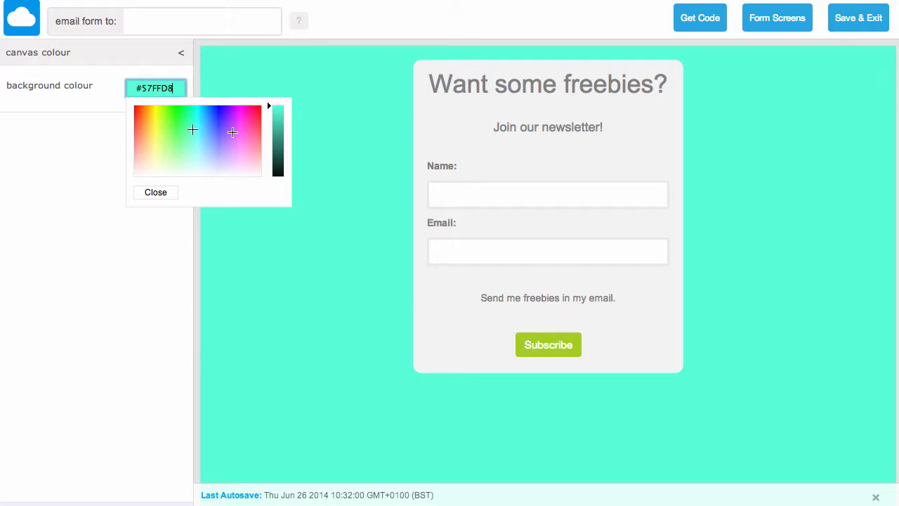
click(172, 132)
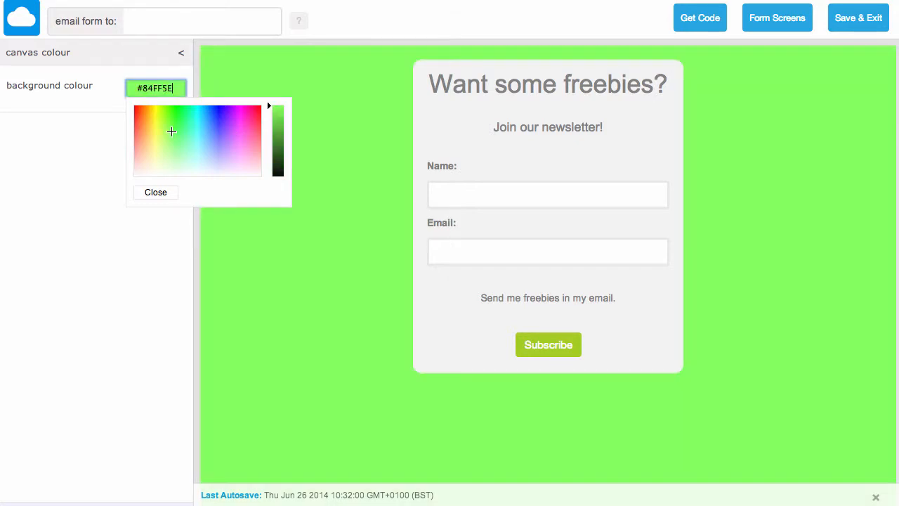
click(156, 191)
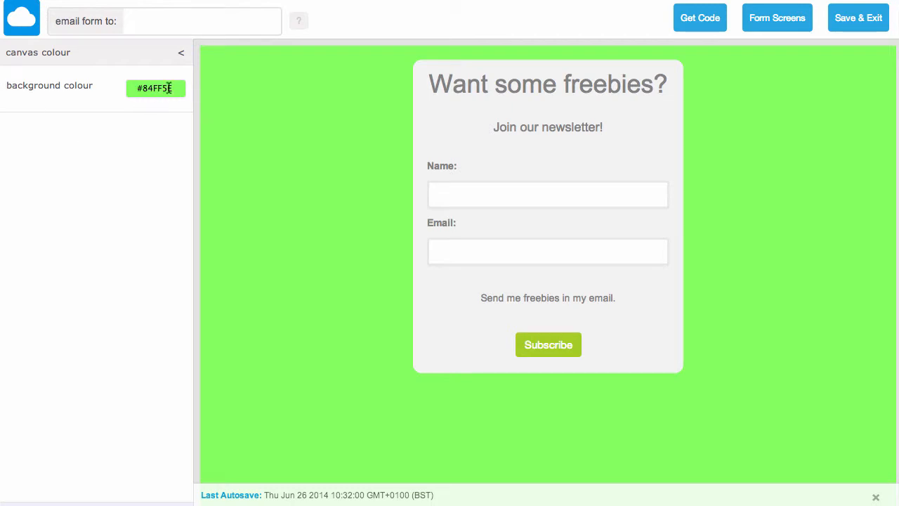
click(155, 87)
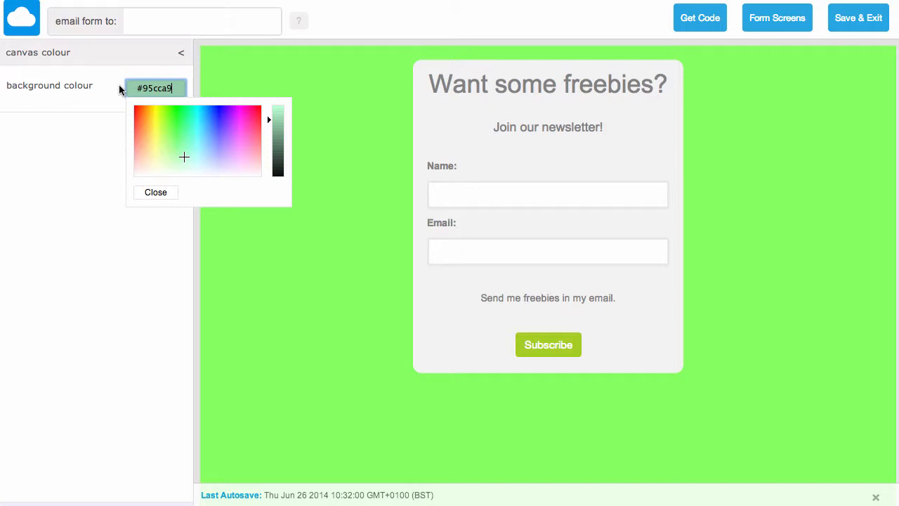
click(155, 192)
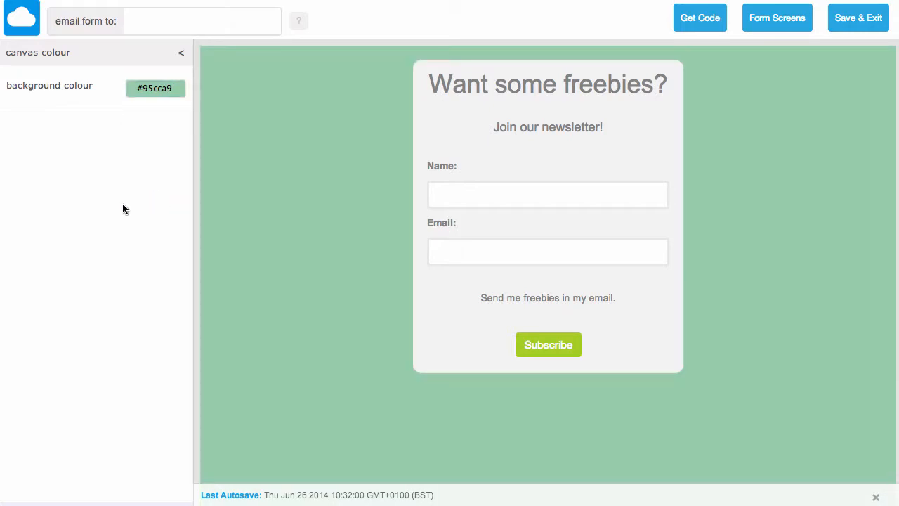
mouse_move(12, 72)
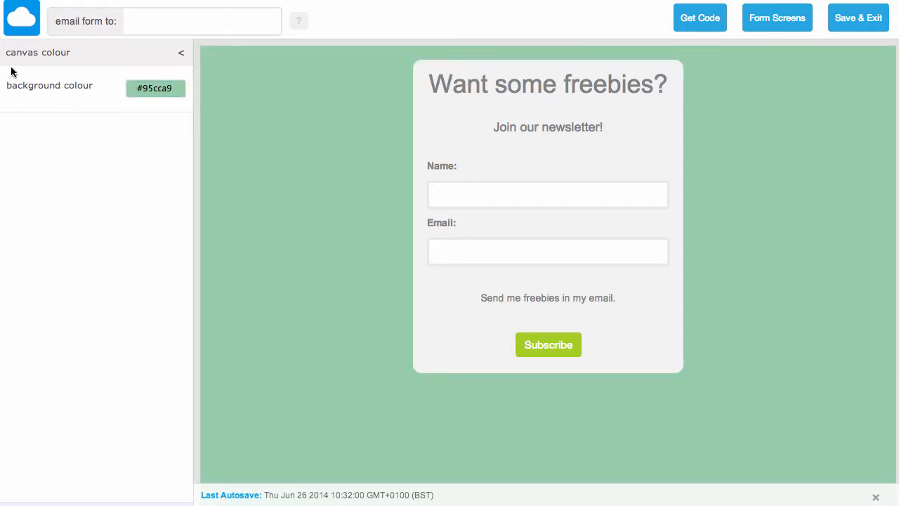
click(180, 53)
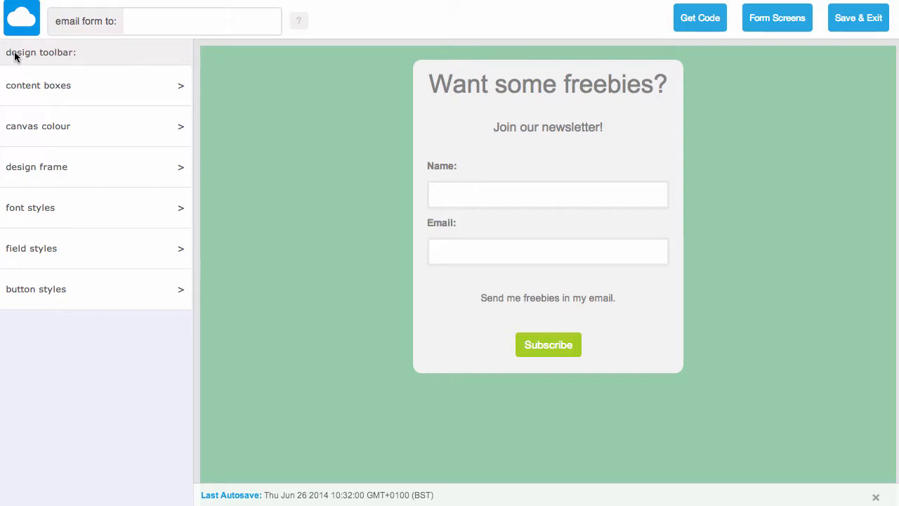
mouse_move(28, 186)
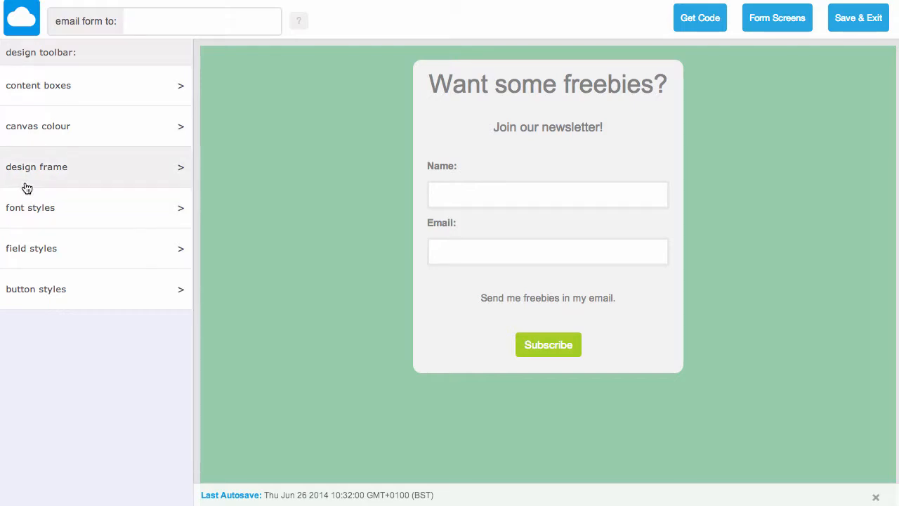
mouse_move(29, 170)
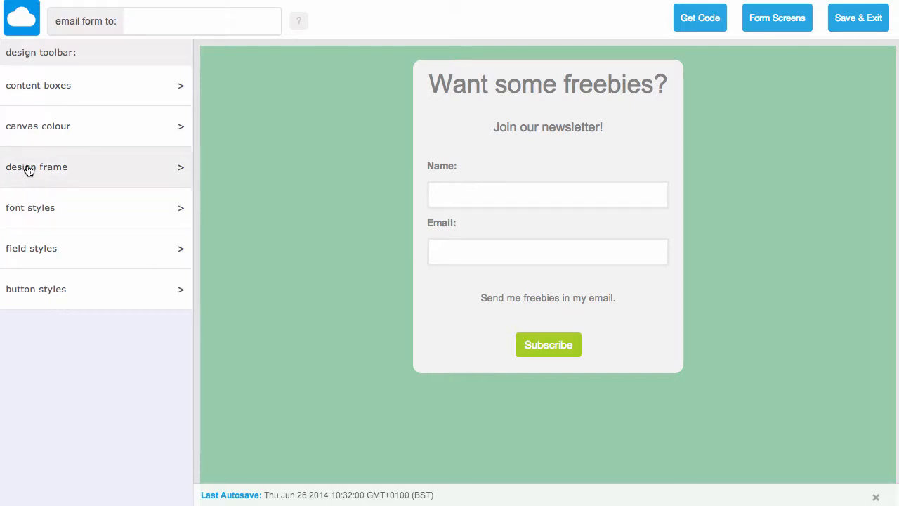
- Open the design frame settings and give the frame a pale green #9ed9b4 background
click(36, 167)
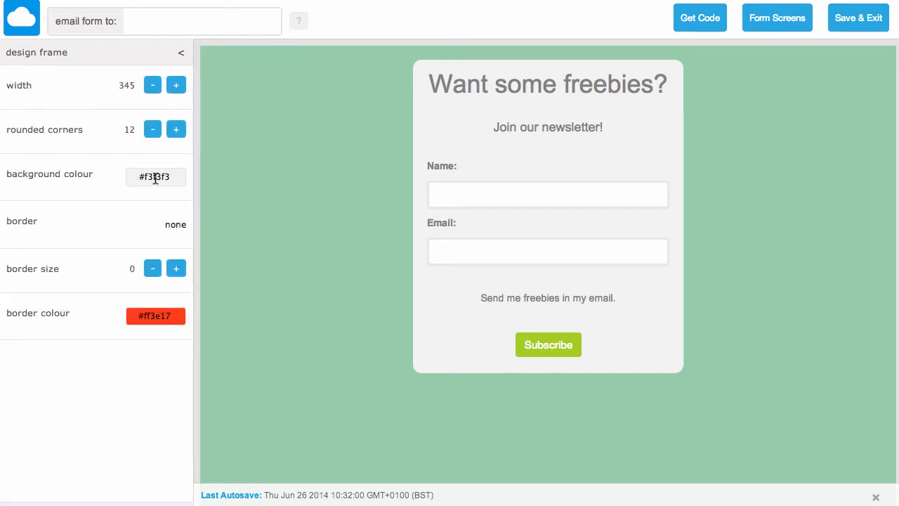
click(155, 176)
text(#FAFF6B)
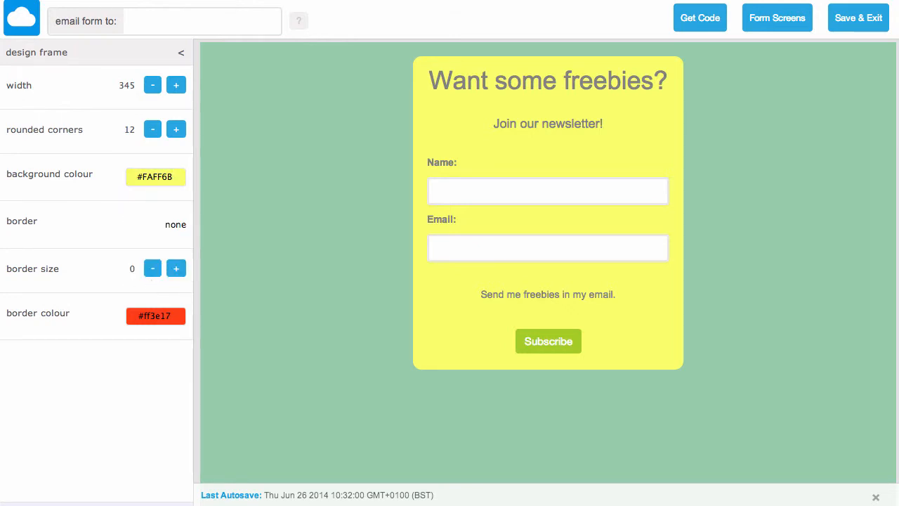
mouse_move(100, 174)
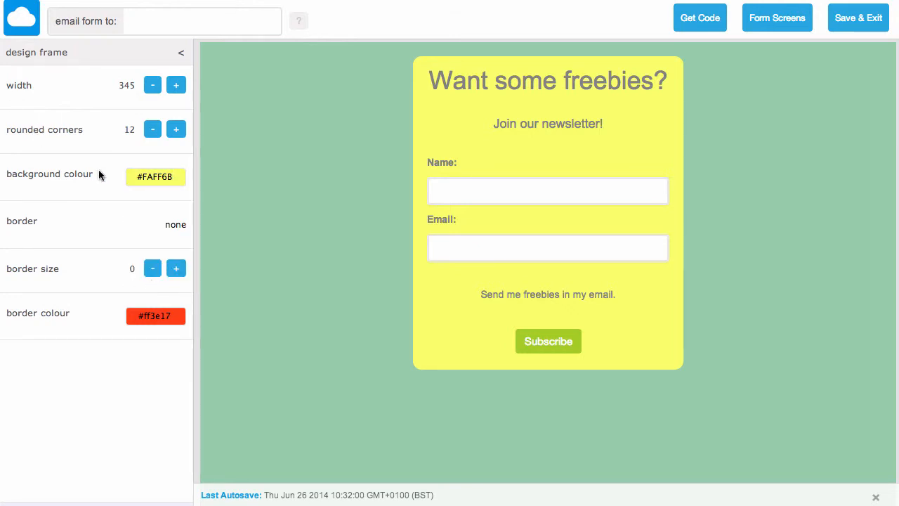
click(155, 177)
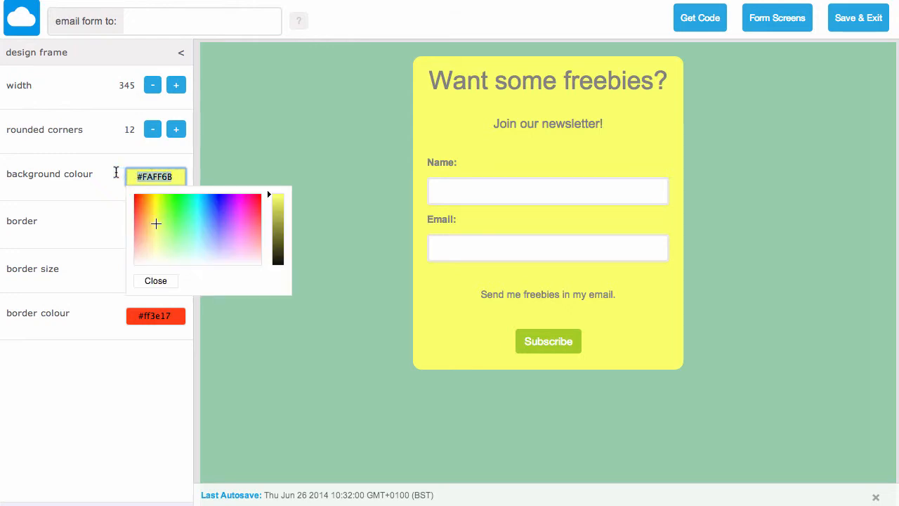
click(155, 280)
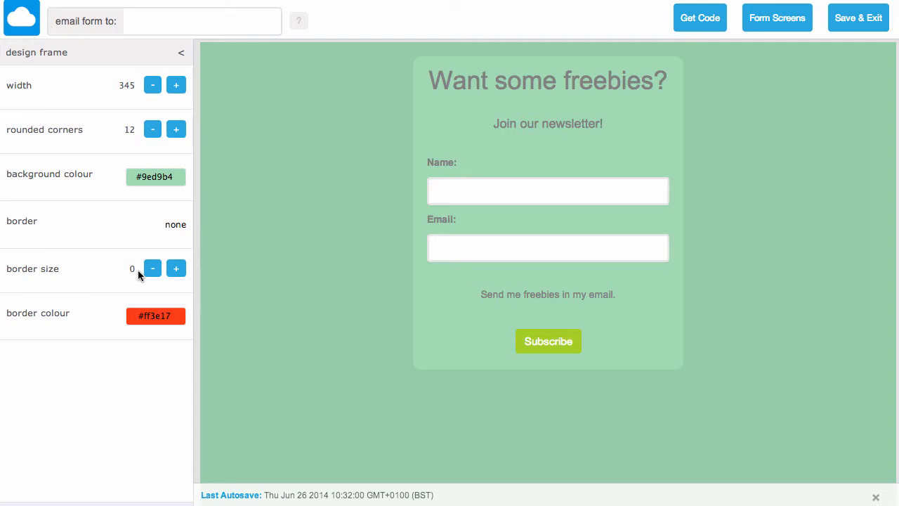
mouse_move(87, 132)
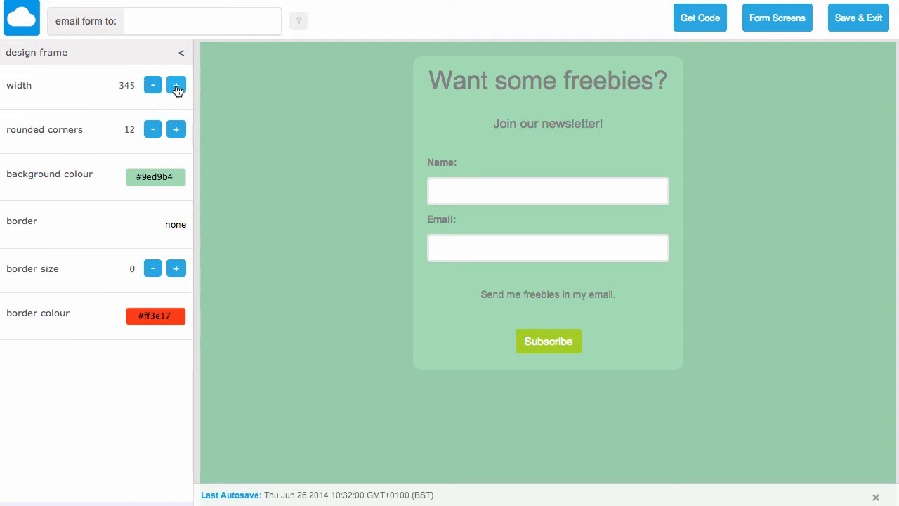
- Adjust the design frame width from 345 down to 340
click(177, 85)
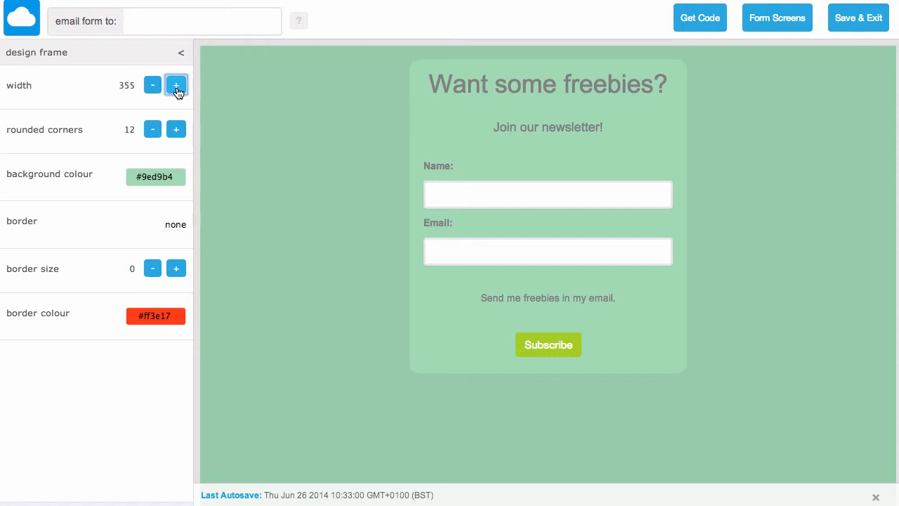
click(153, 85)
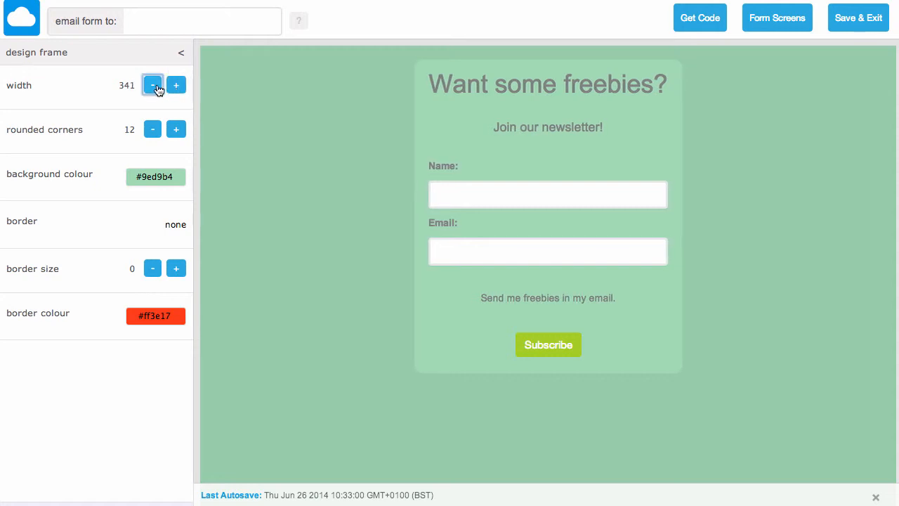
click(153, 85)
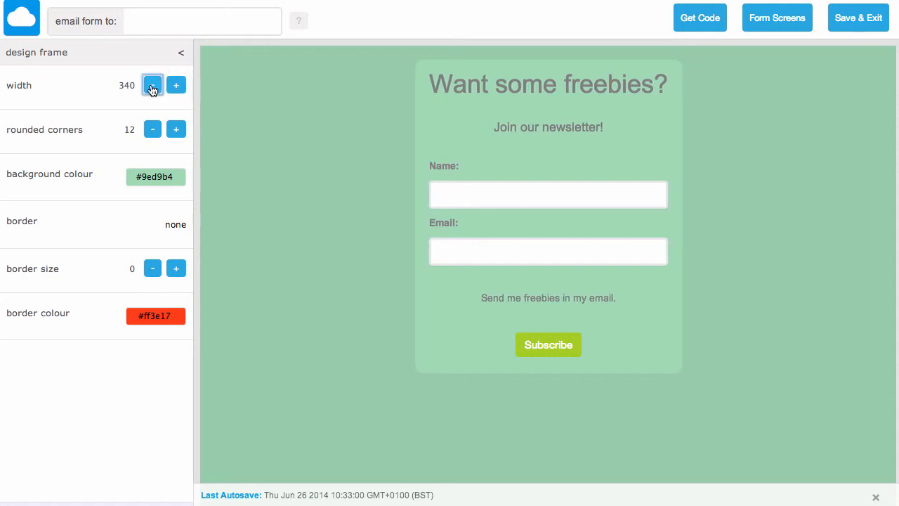
mouse_move(102, 159)
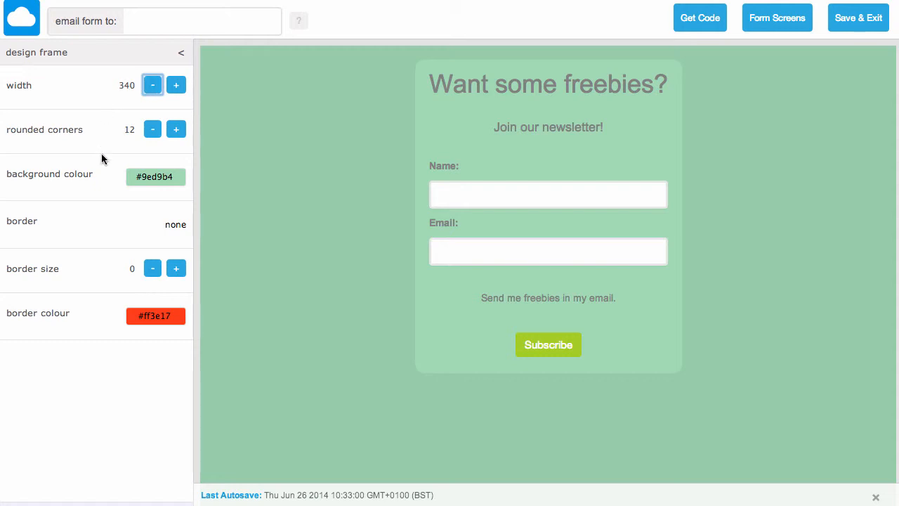
mouse_move(99, 226)
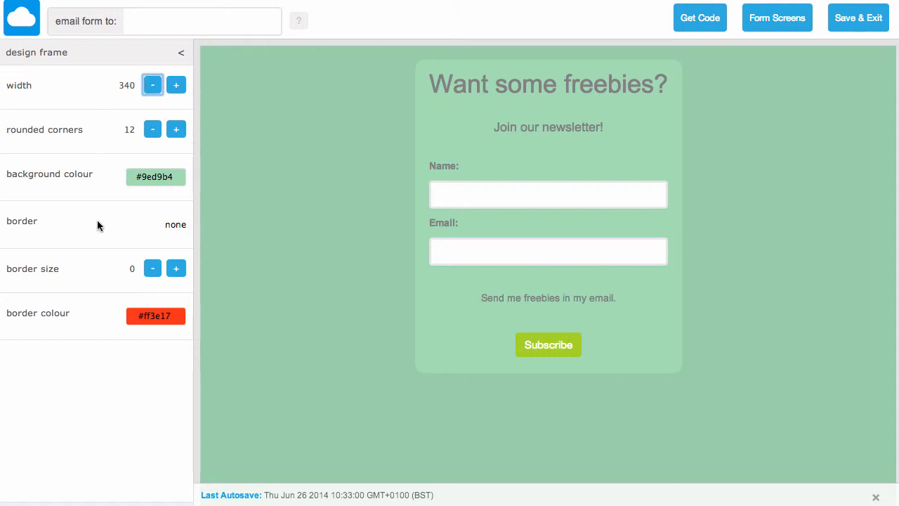
mouse_move(175, 224)
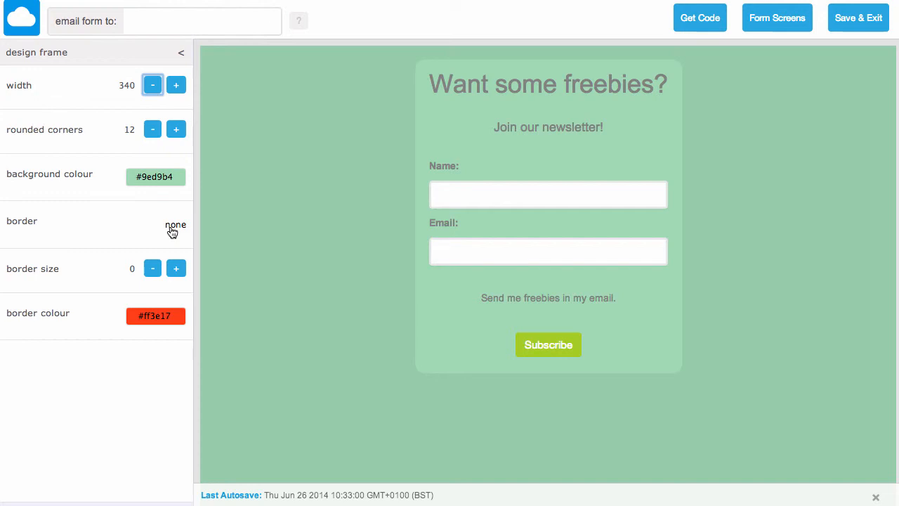
- Give the design frame a solid border of size 1
click(174, 224)
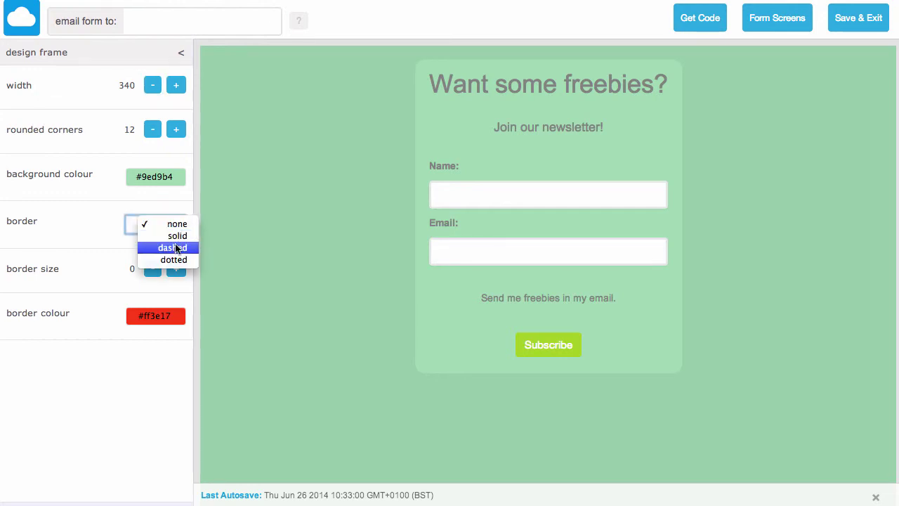
mouse_move(174, 259)
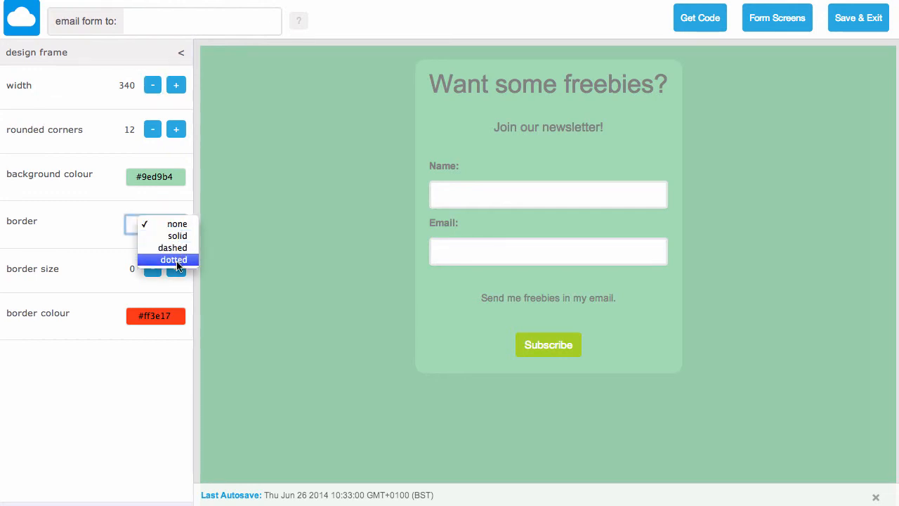
click(177, 235)
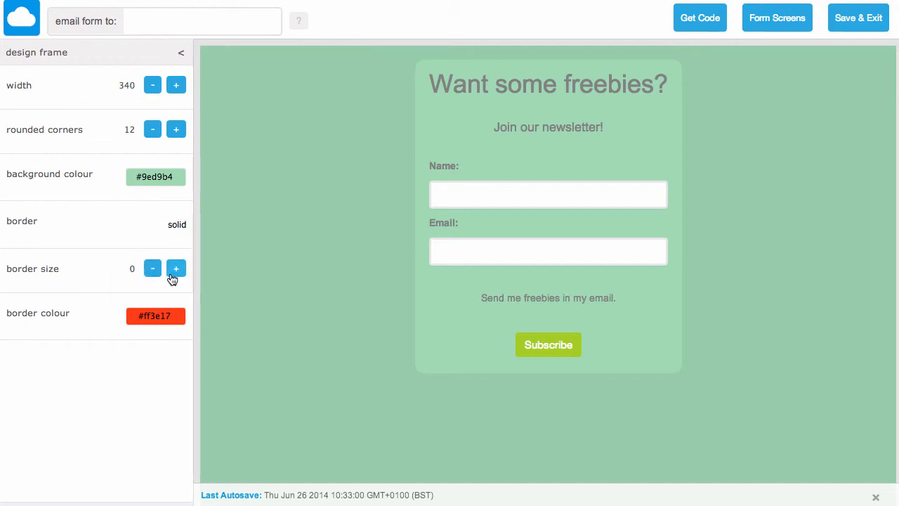
click(175, 268)
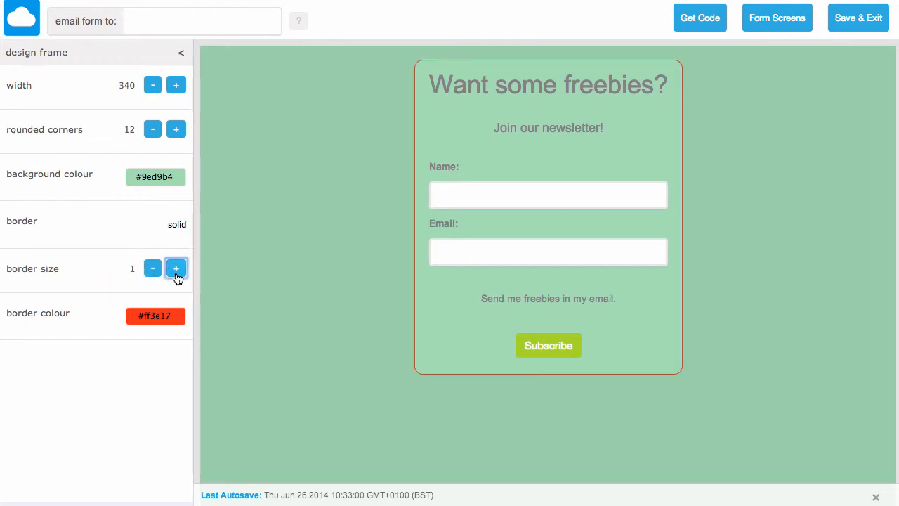
click(176, 269)
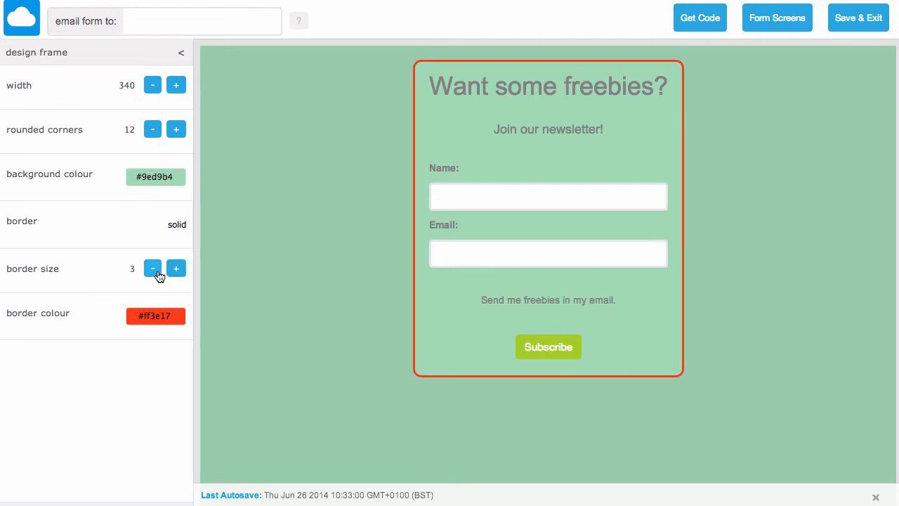
click(152, 268)
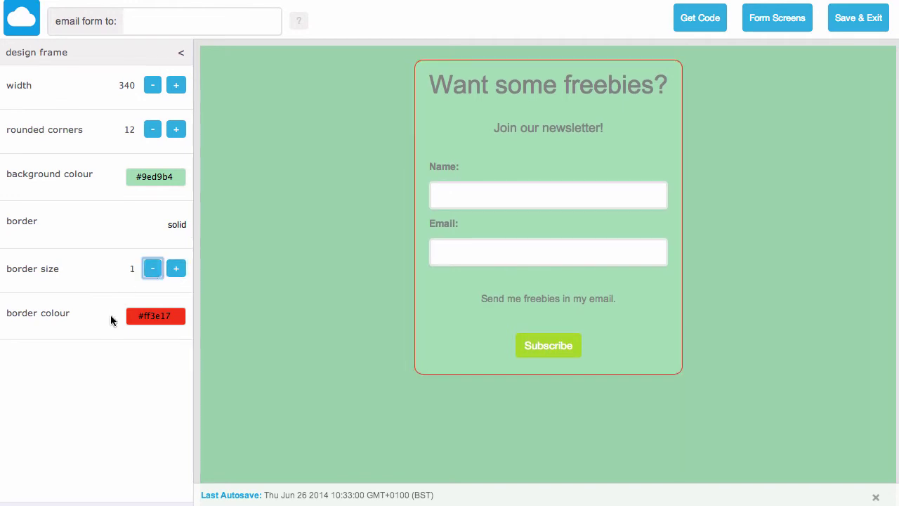
- Change the frame's border colour from red to white #FFFFFF
click(155, 315)
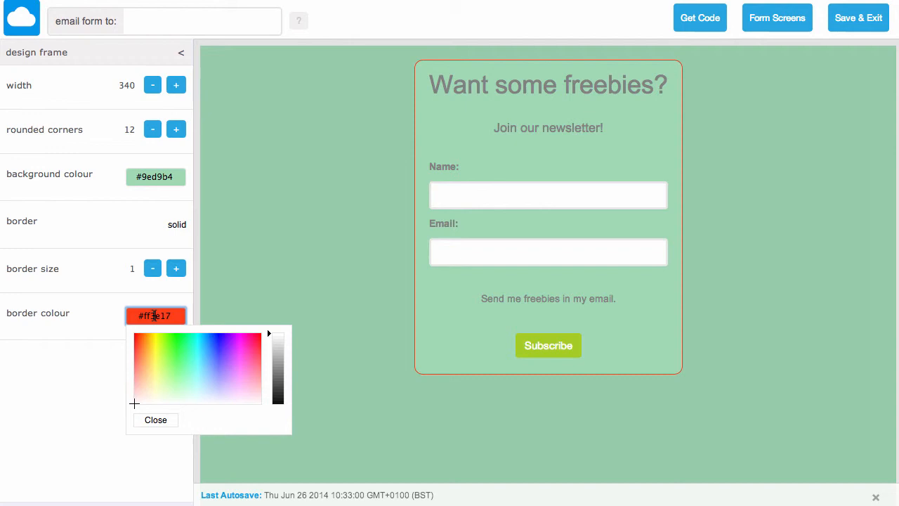
click(215, 357)
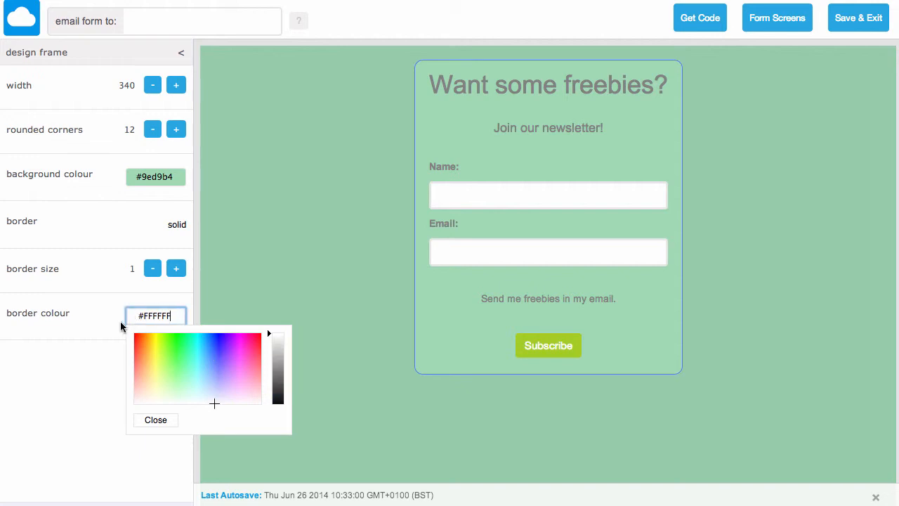
click(155, 419)
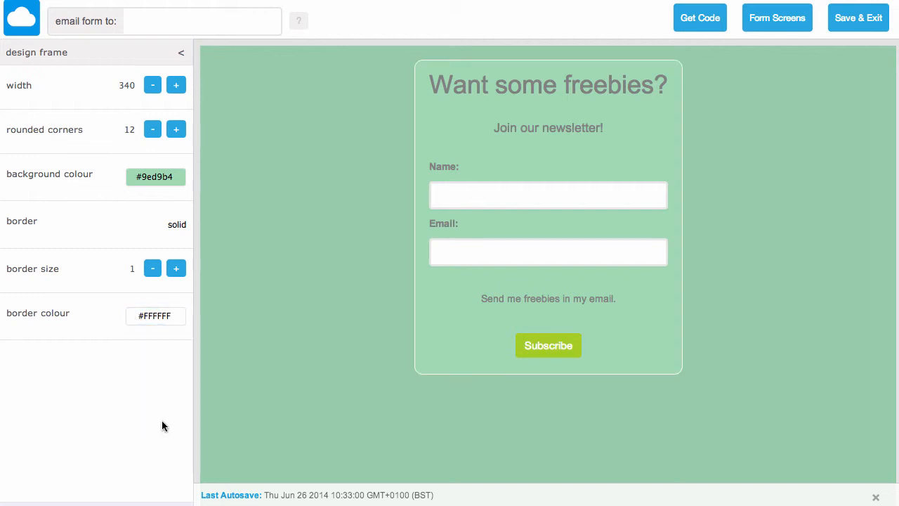
mouse_move(385, 425)
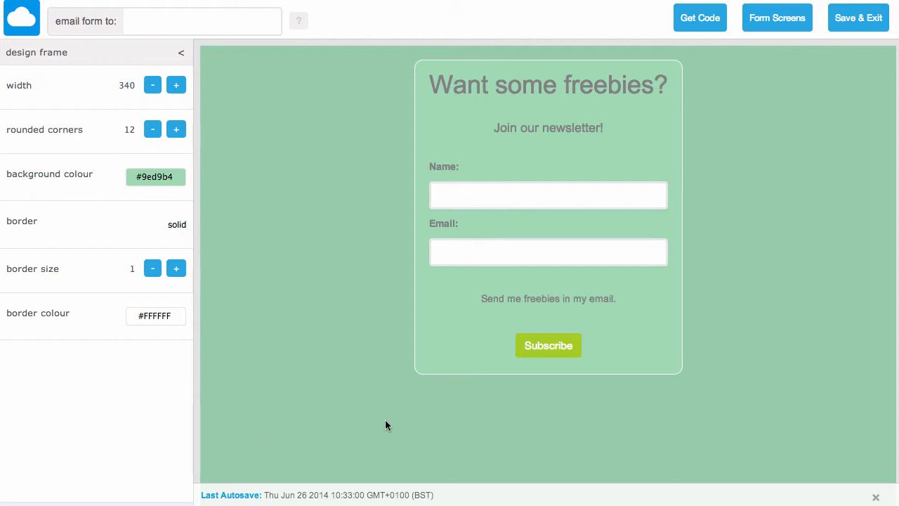
mouse_move(674, 70)
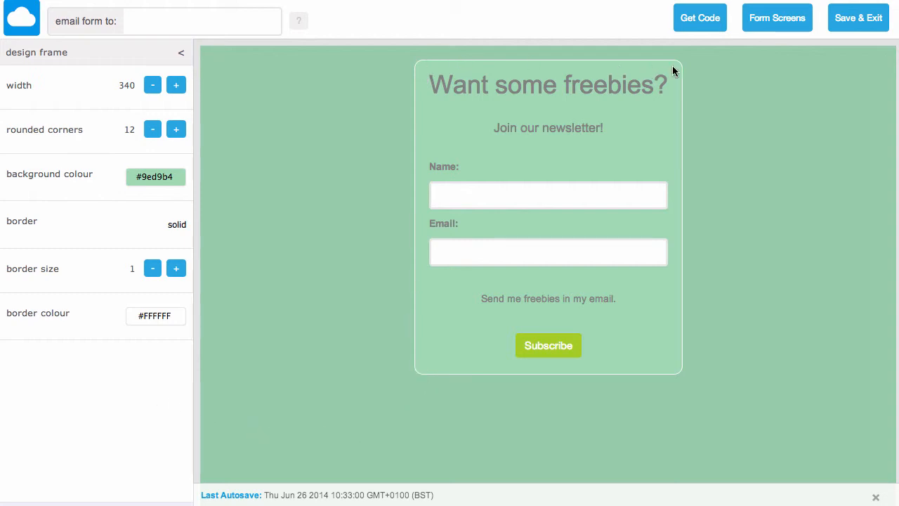
mouse_move(699, 361)
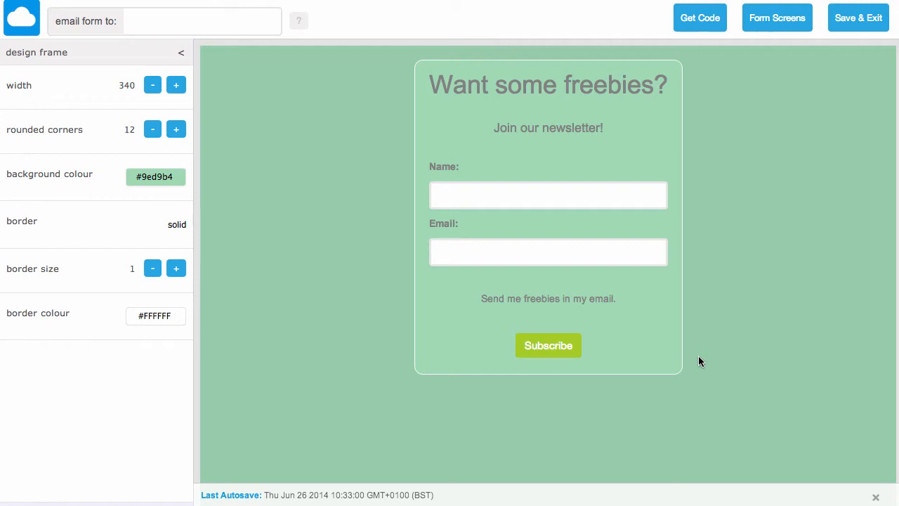
mouse_move(696, 374)
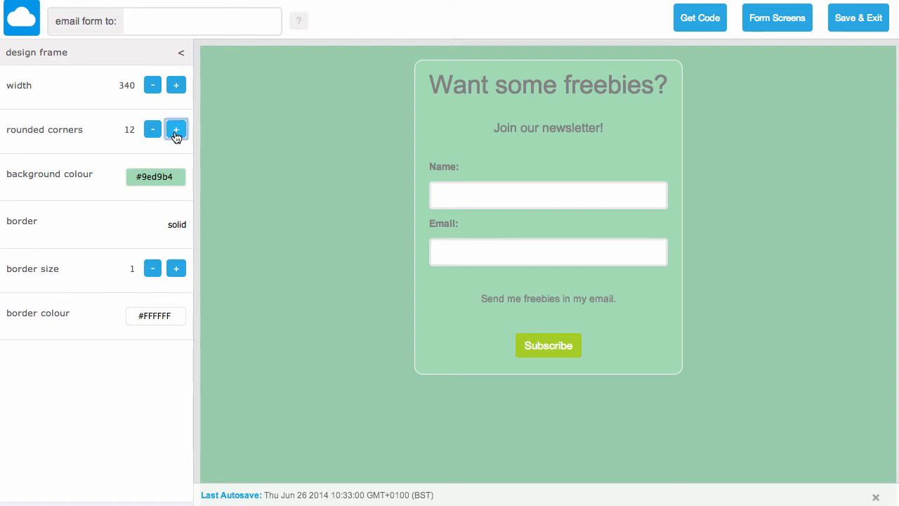
- Set the frame's rounded corners to 9 and return to the design options list
click(176, 129)
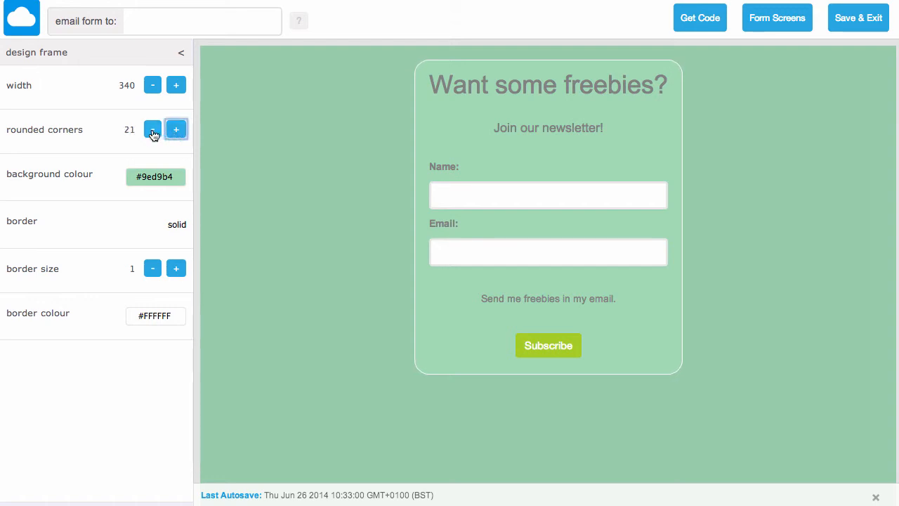
click(153, 129)
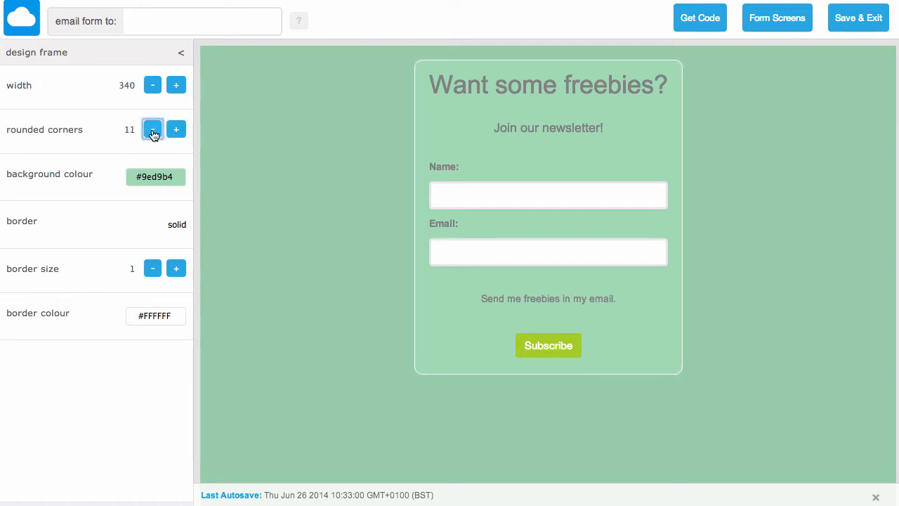
click(152, 129)
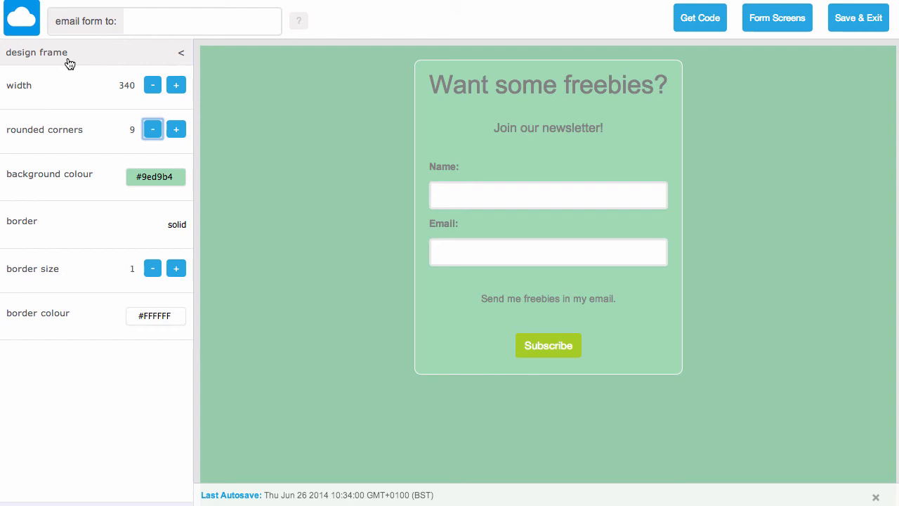
click(180, 51)
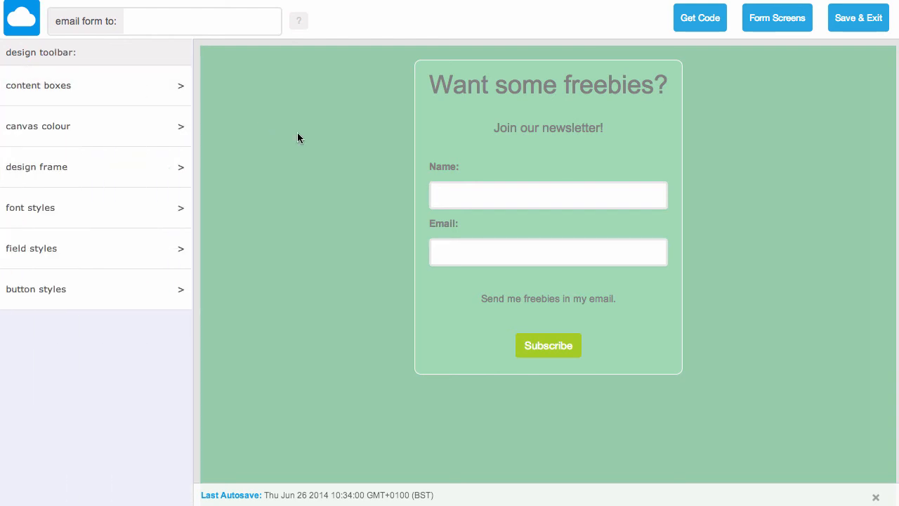